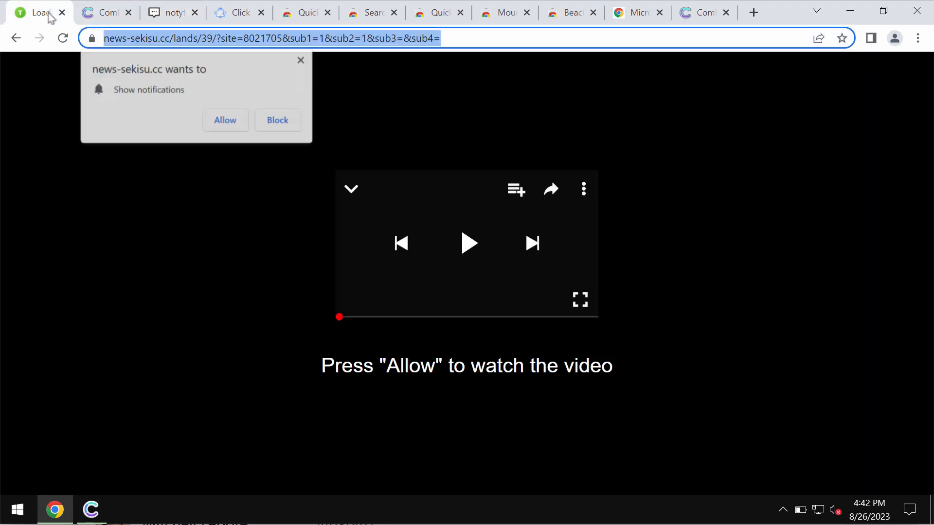
Close the duplicate Combo Cleaner and spam tabs, allow news-sekisu.cc notifications, and start a fresh tab
left_click(127, 12)
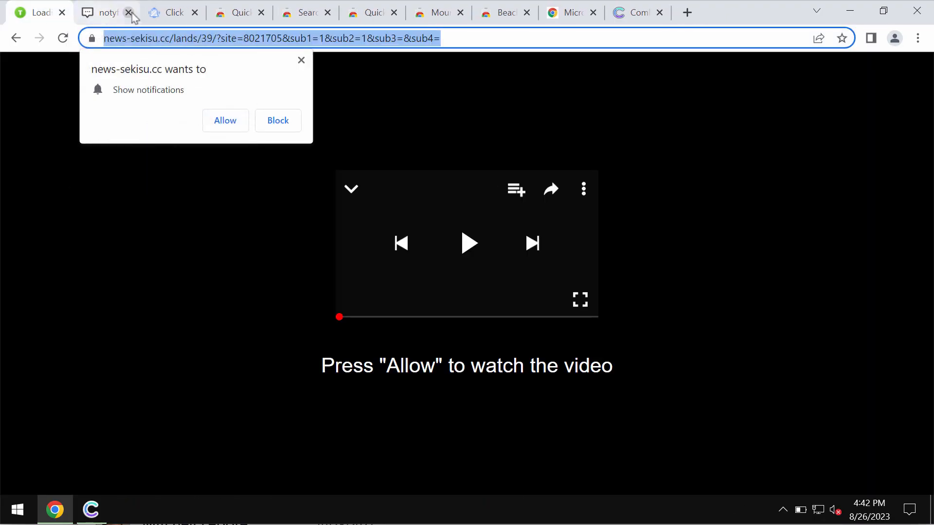
left_click(128, 12)
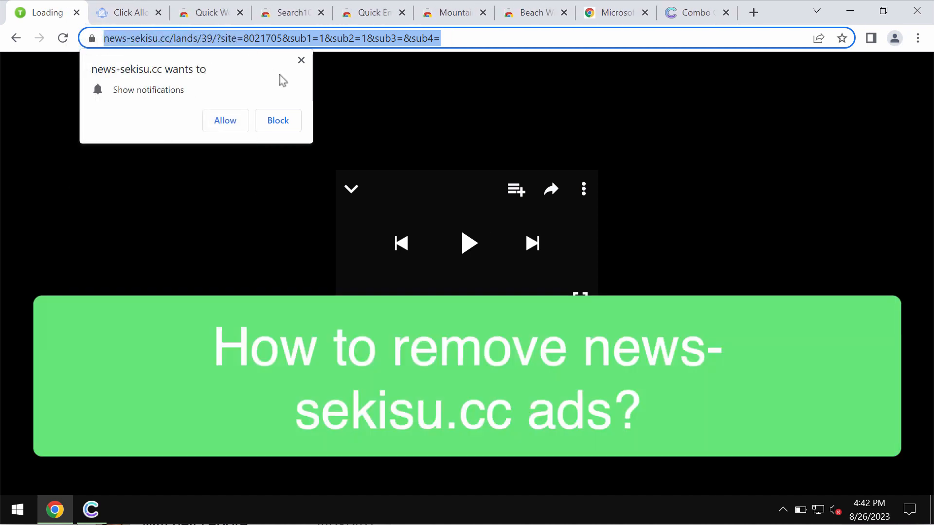
mouse_move(191, 71)
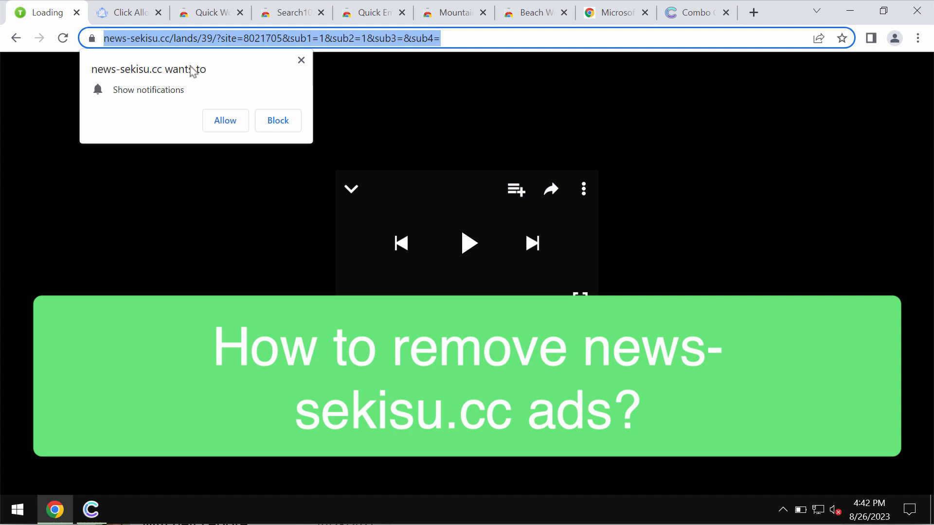
mouse_move(195, 85)
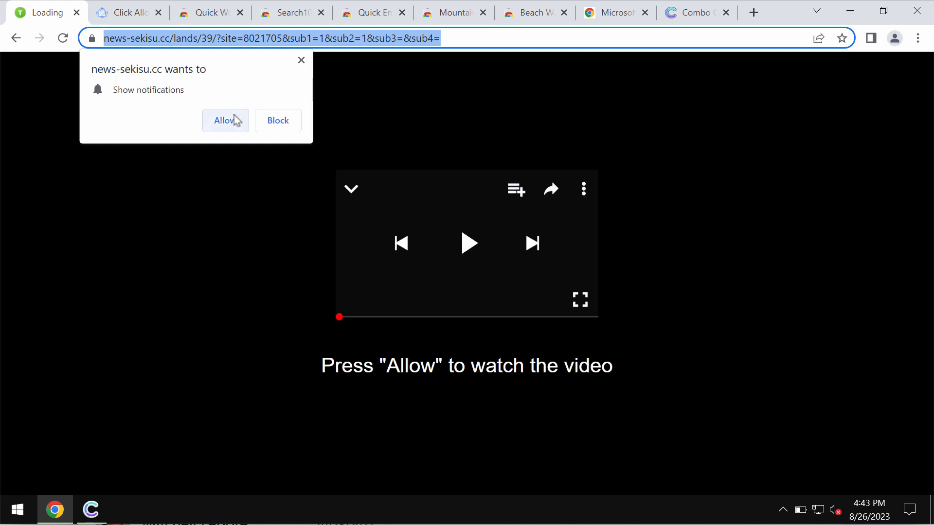
left_click(226, 120)
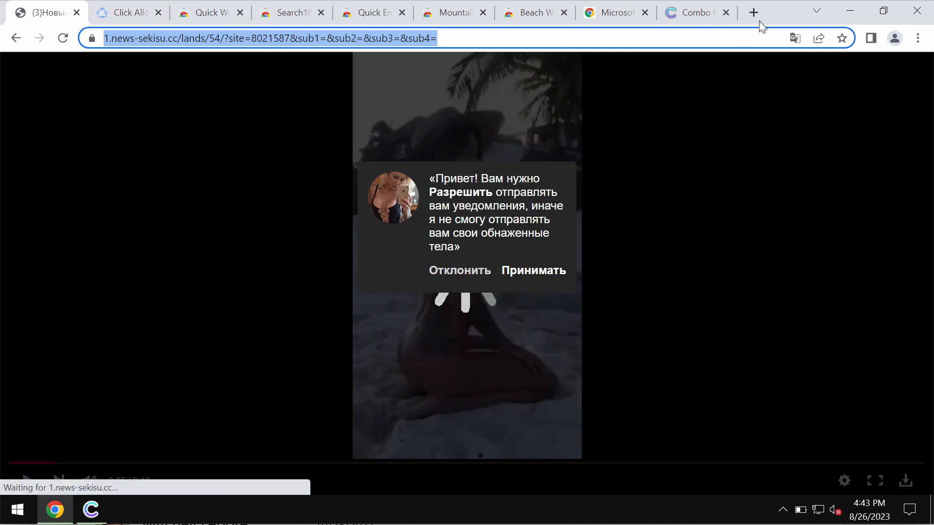
left_click(752, 12)
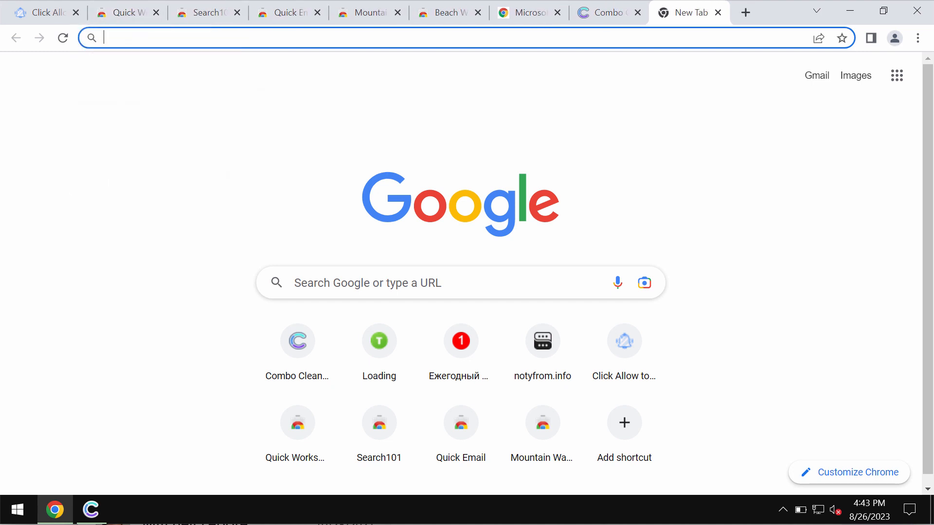
In Settings > Notifications, remove siravn.com from the sites allowed to send notifications
left_click(916, 38)
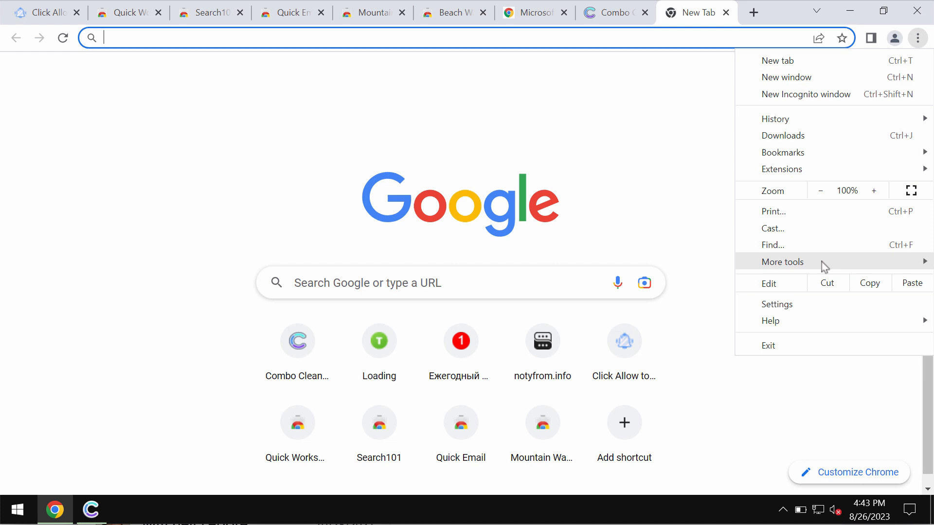
left_click(777, 304)
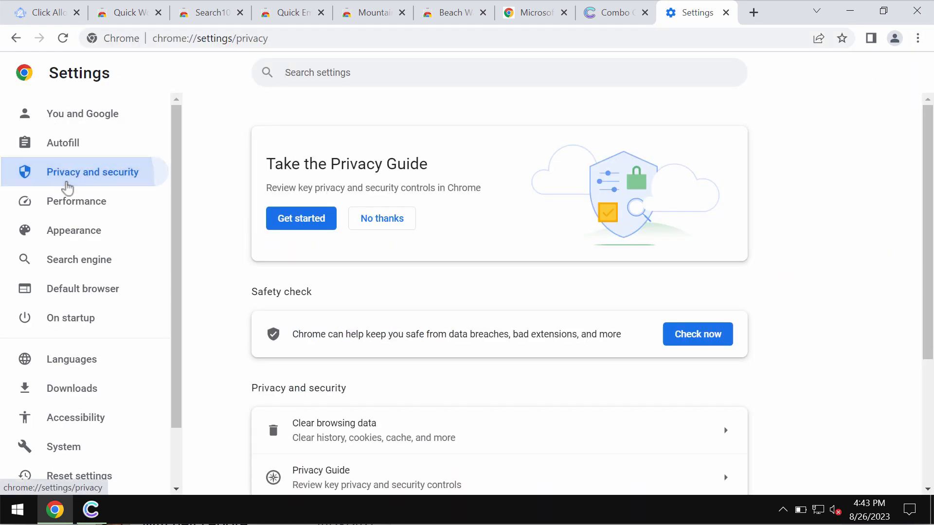
scroll("down", 3)
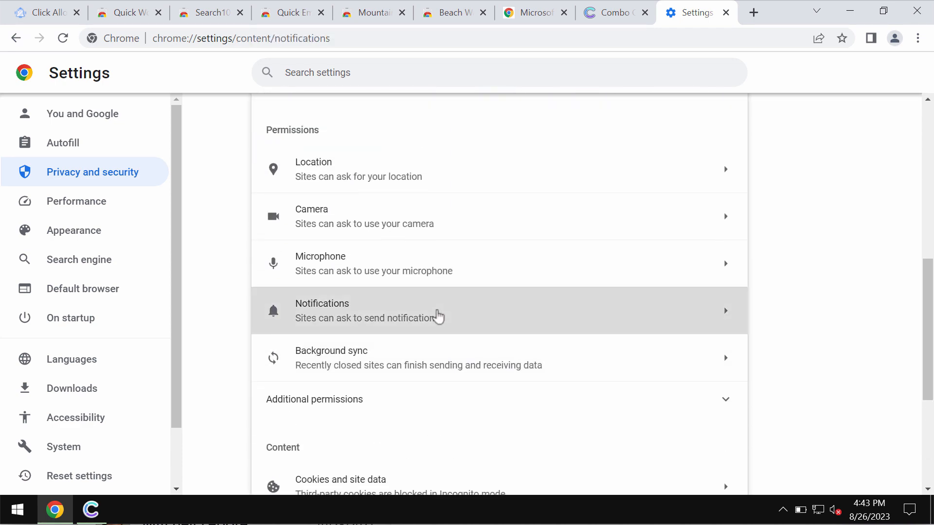
left_click(436, 310)
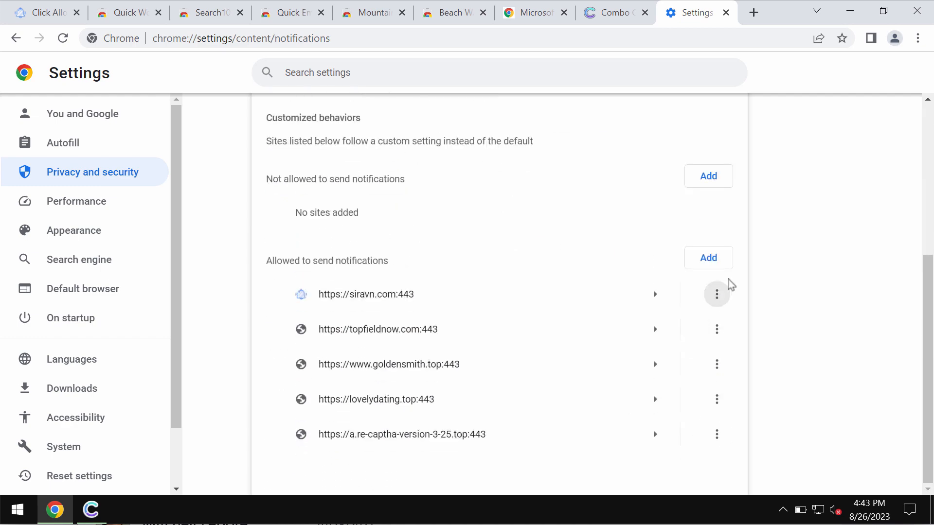
left_click(717, 294)
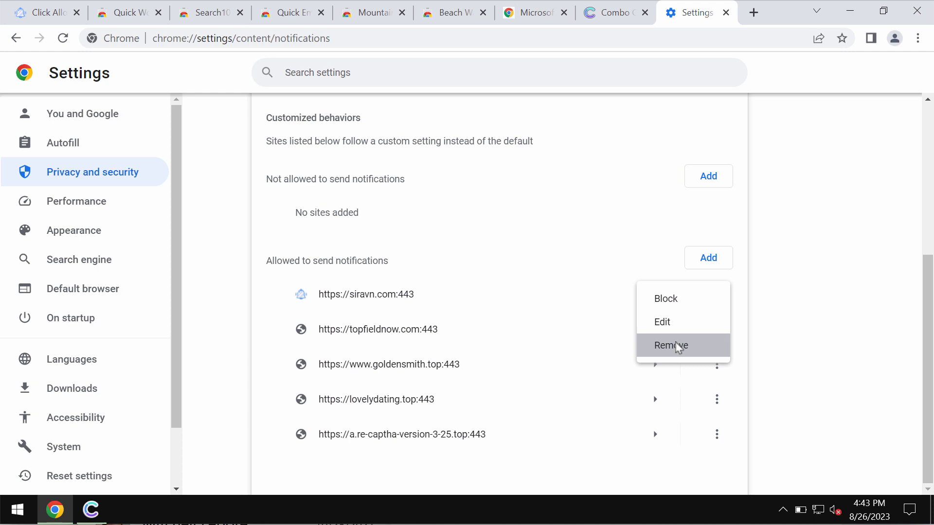
left_click(669, 345)
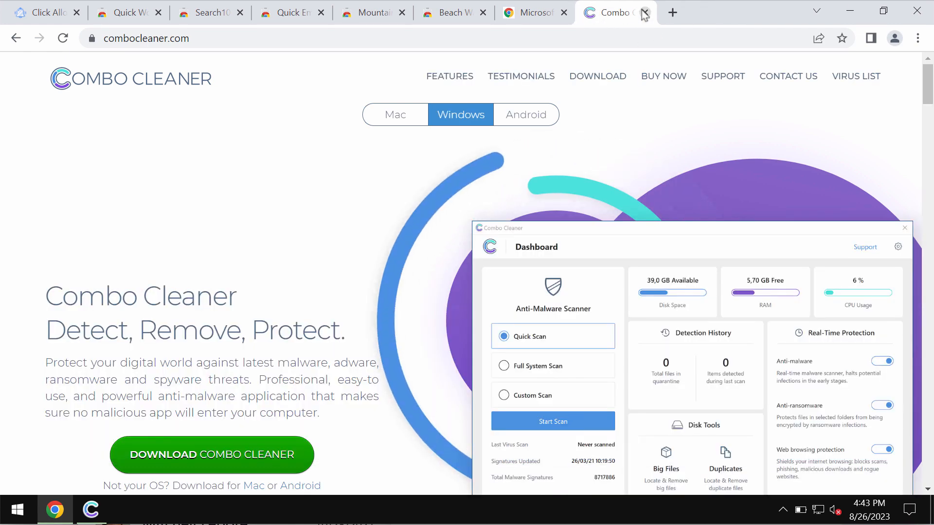
Close the combocleaner.com tab, leaving the Combo Cleaner app's dashboard visible
left_click(643, 12)
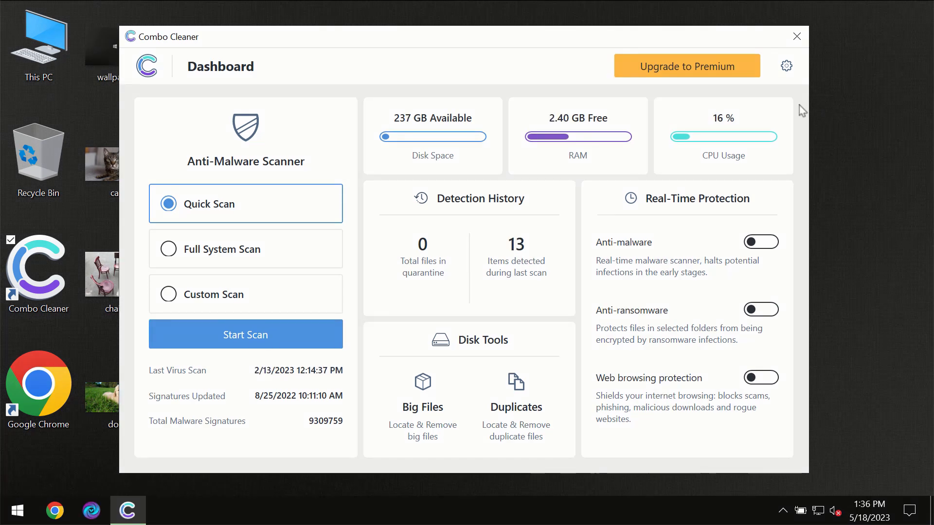
mouse_move(777, 107)
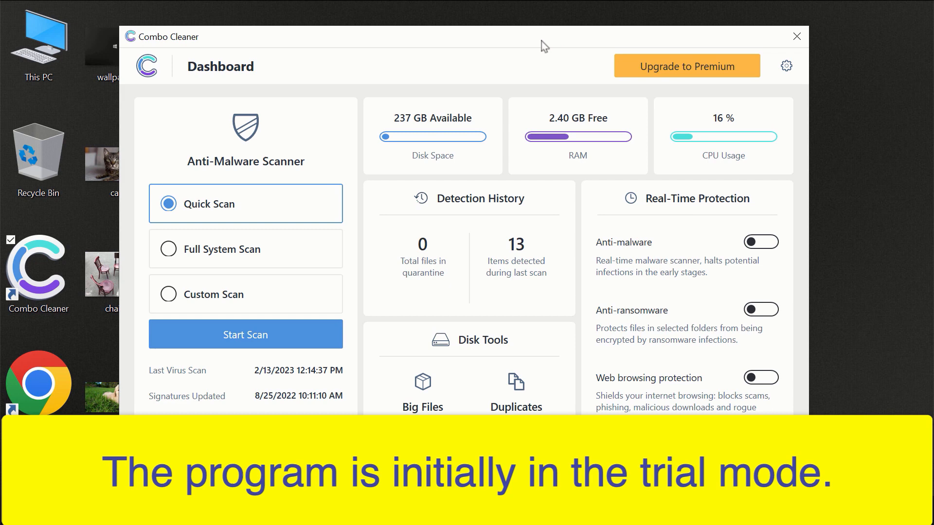
mouse_move(502, 43)
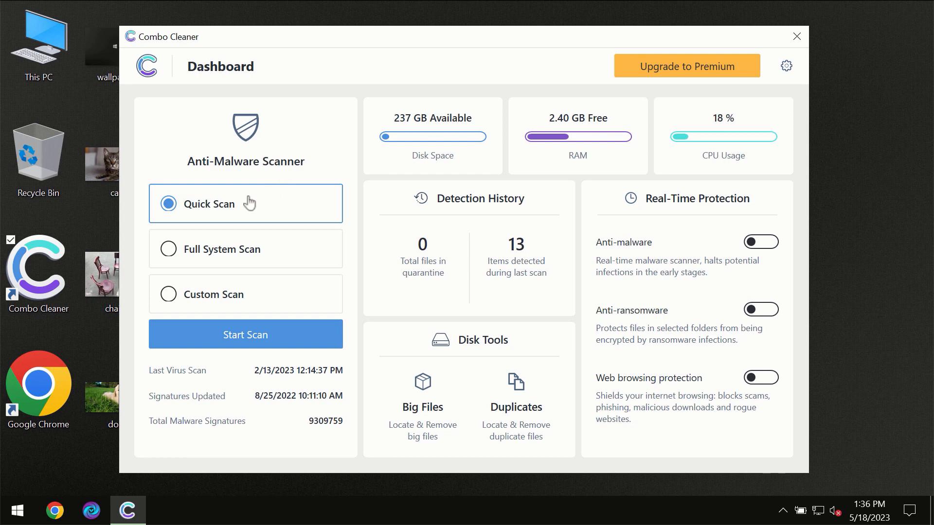
mouse_move(227, 218)
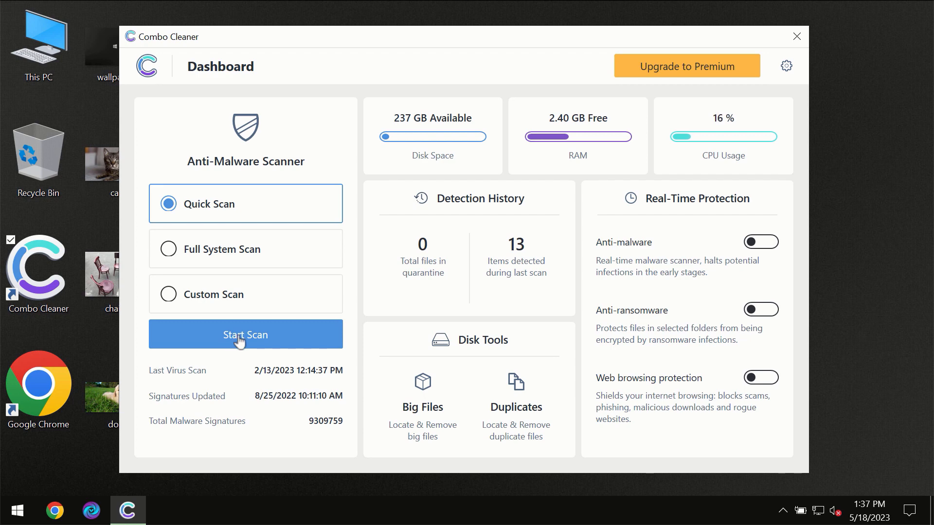
Start the Quick Scan from the Combo Cleaner dashboard
left_click(245, 334)
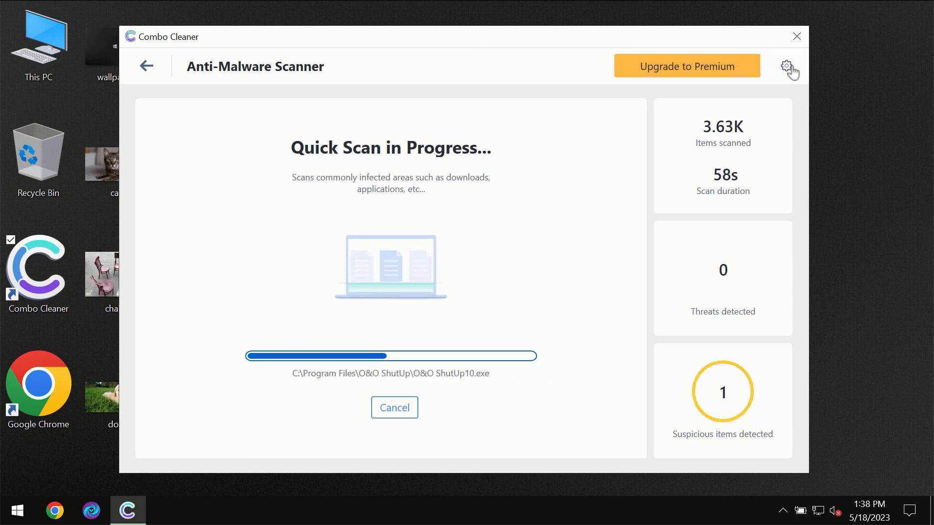
Review the Anti-Ransomware settings (no protected folders or trusted programs) and return to the dashboard
left_click(786, 65)
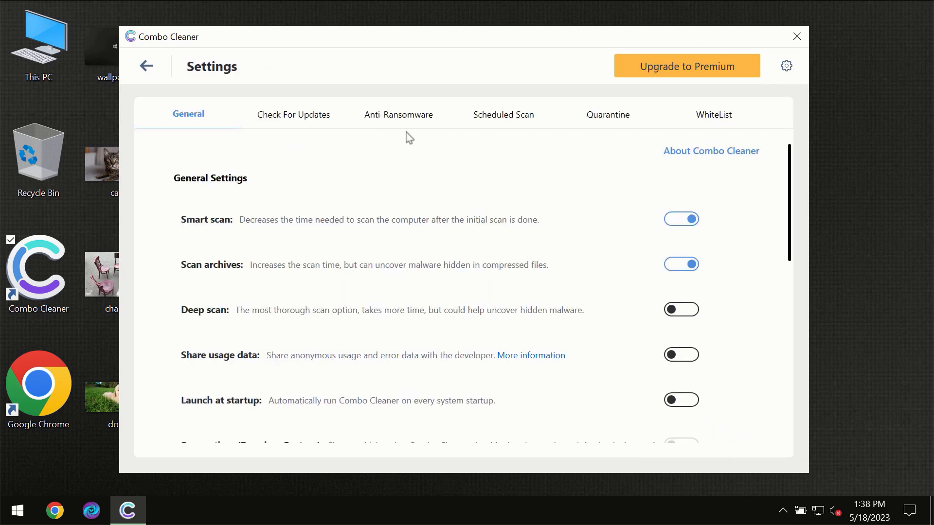
mouse_move(385, 129)
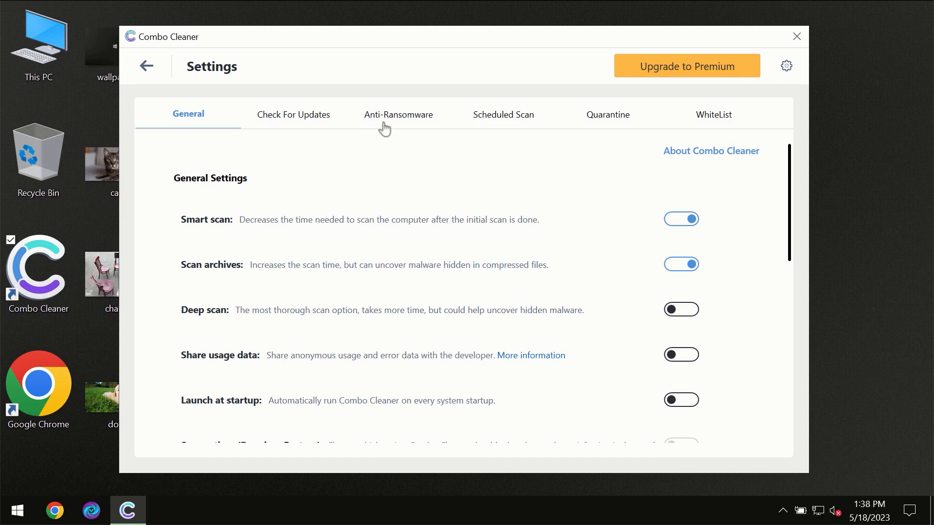
mouse_move(393, 124)
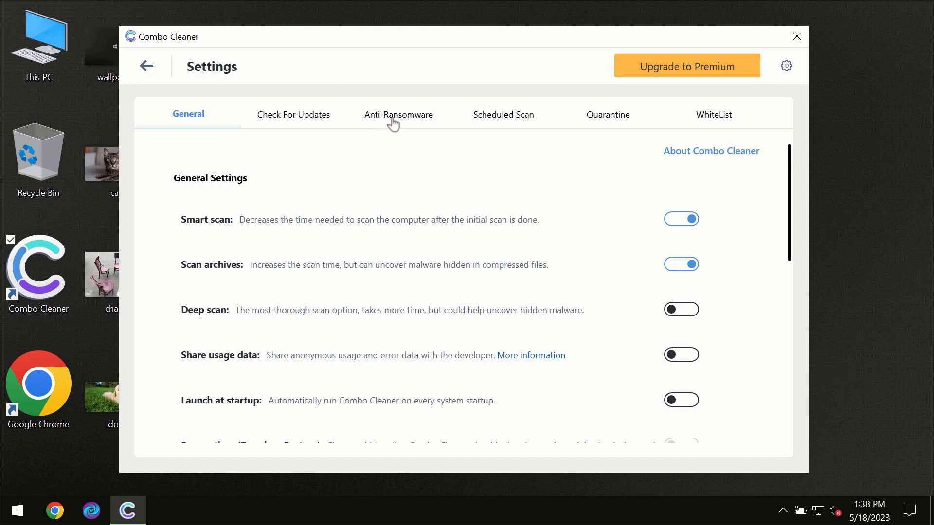
left_click(398, 114)
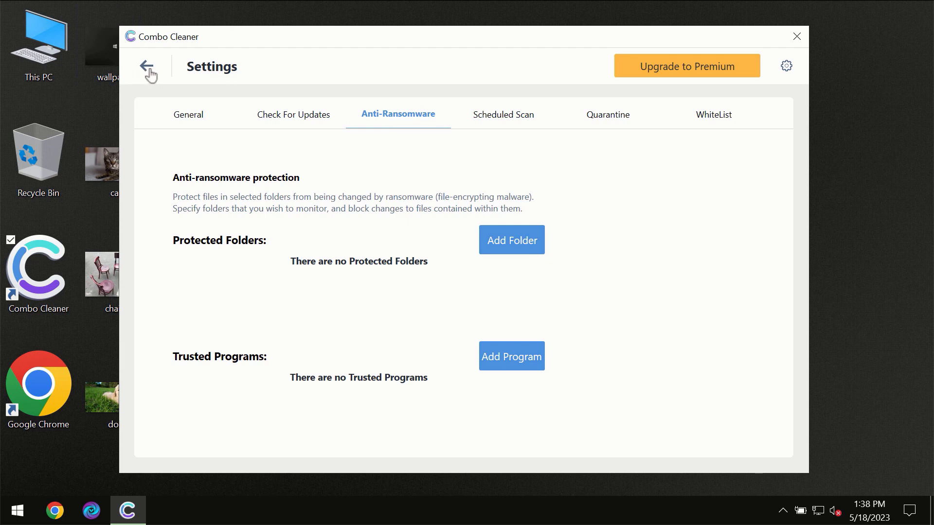
left_click(149, 66)
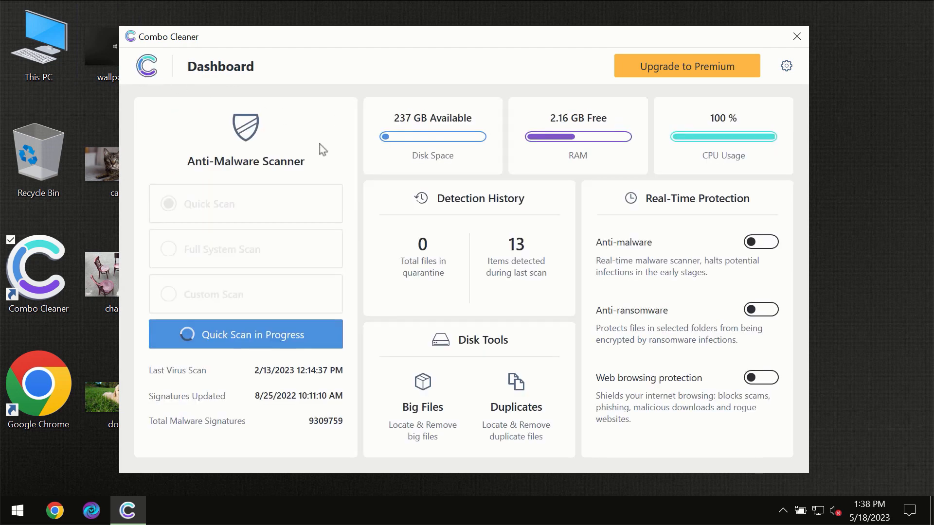
Watch the quick scan finish flagging the awejx.eastfeukufunde.com Ads item, then view the premium upgrade offer
left_click(246, 334)
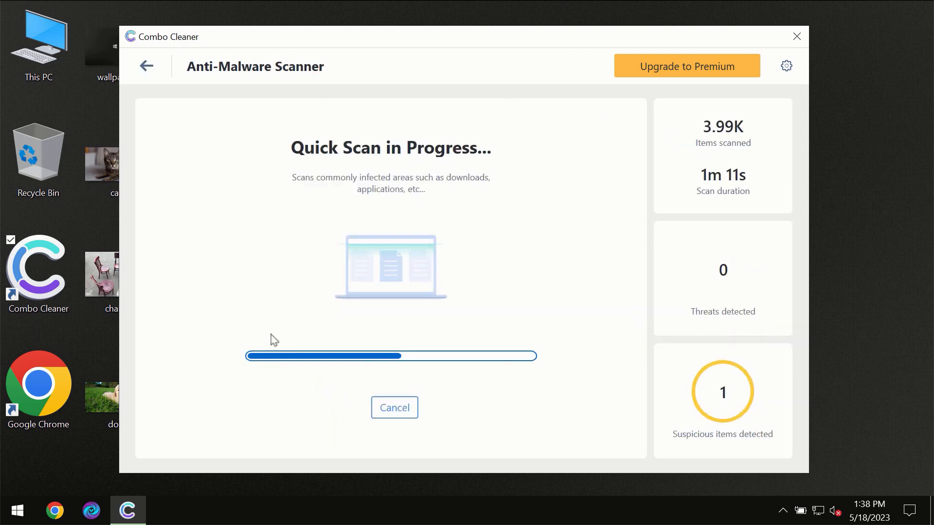
mouse_move(463, 205)
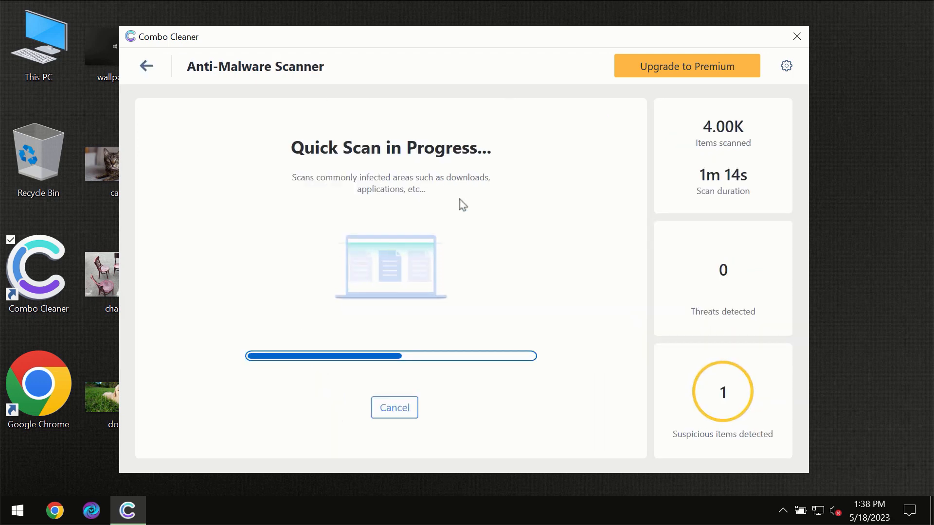
mouse_move(555, 97)
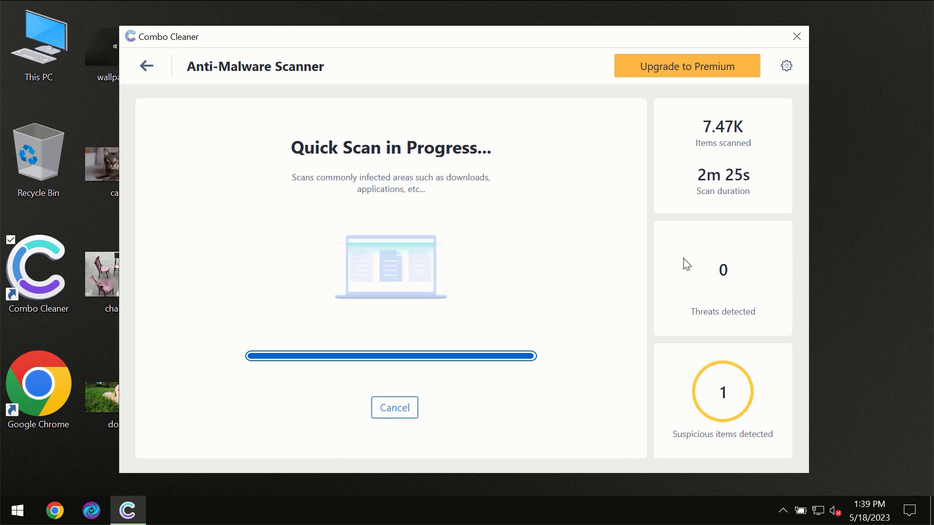
mouse_move(669, 214)
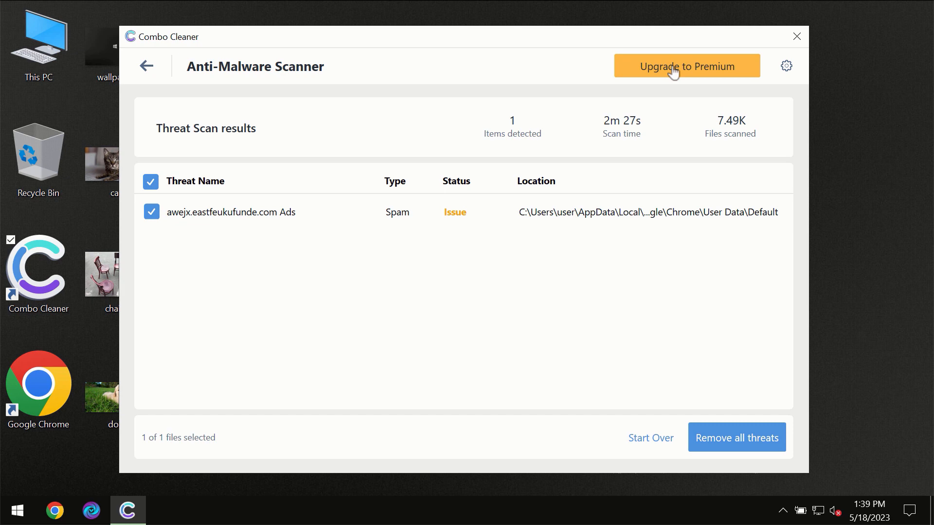
left_click(686, 65)
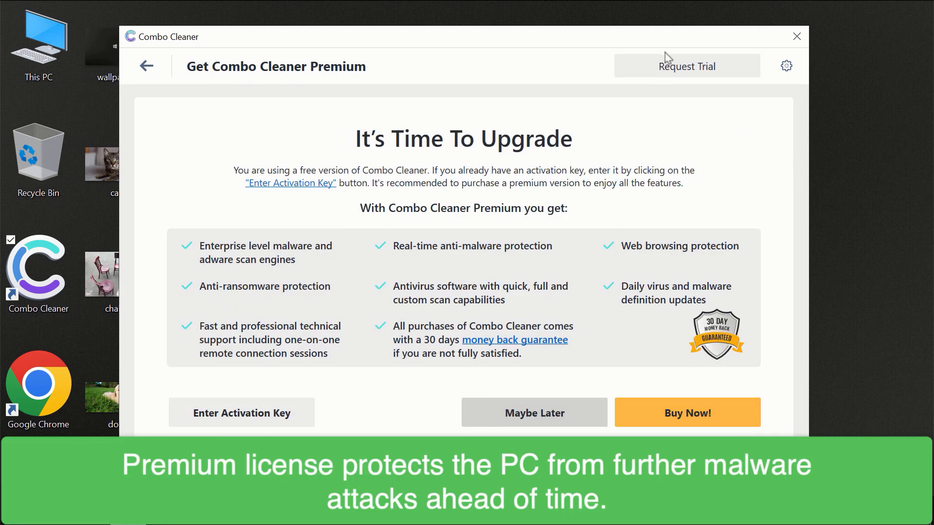